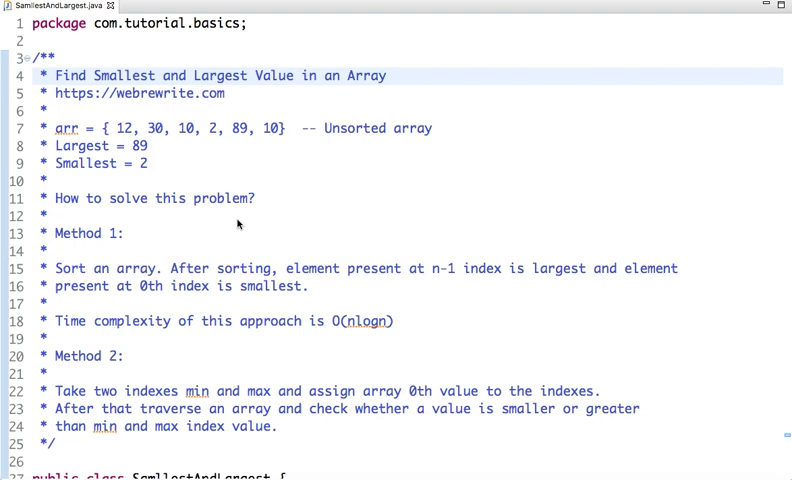
mouse_move(107, 134)
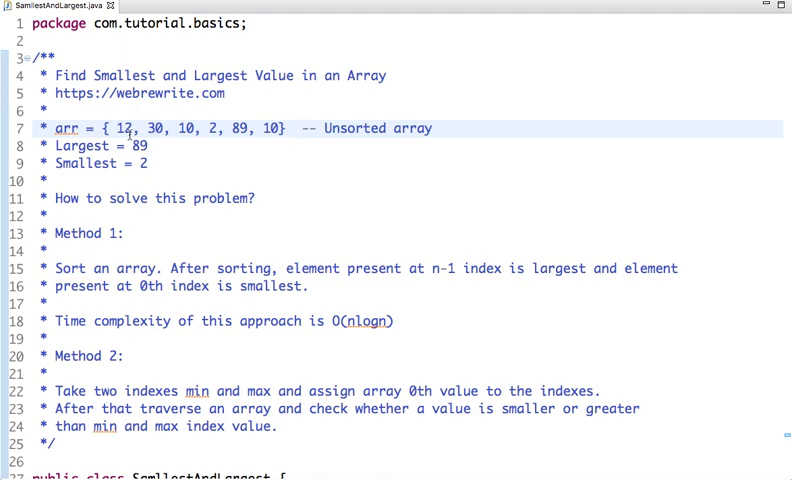
Append the trace comment //-12 to the min and max declarations on lines 33 and 34.
left_click(300, 128)
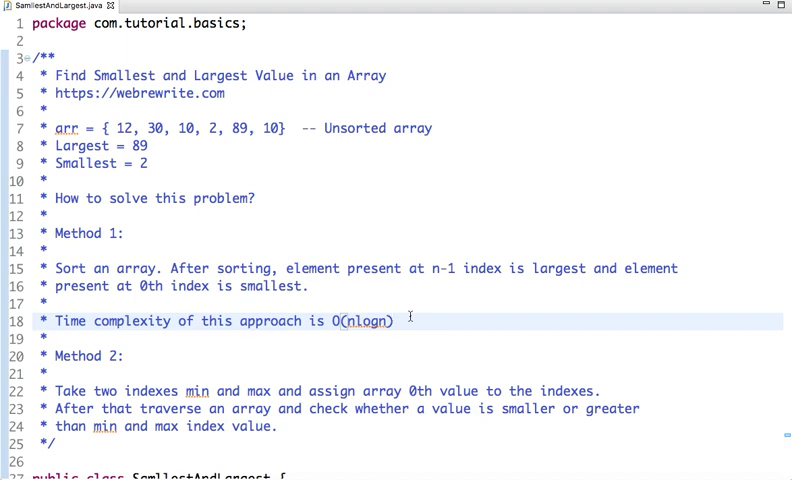
left_click(393, 320)
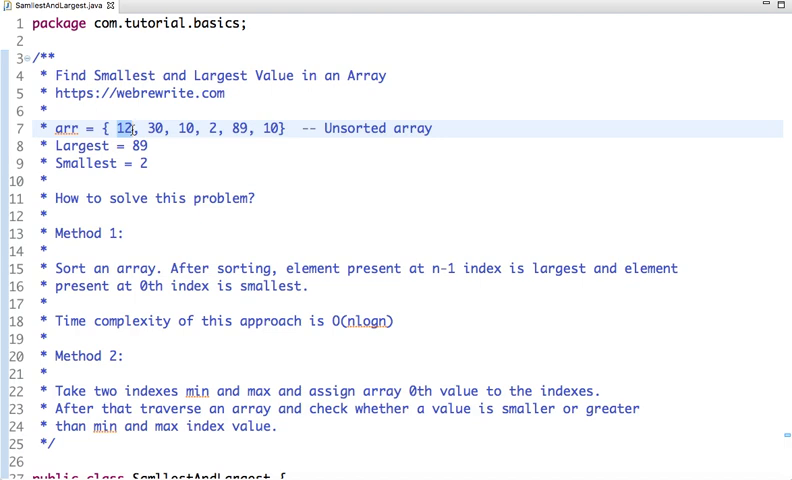
left_click(124, 128)
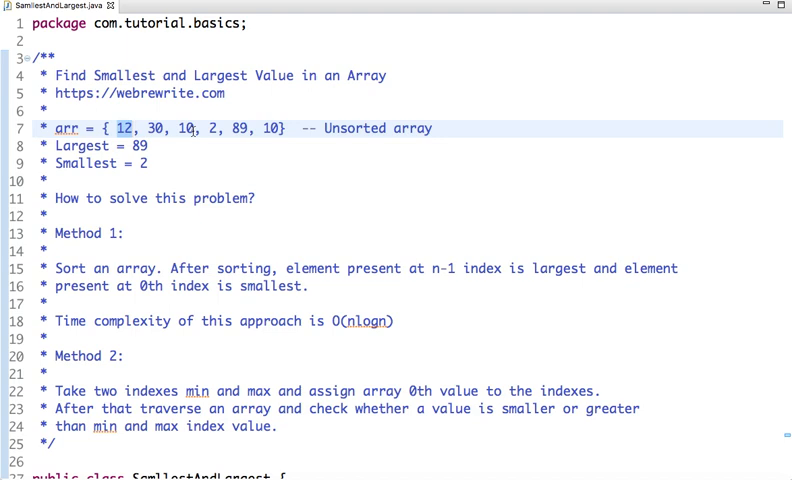
mouse_move(240, 153)
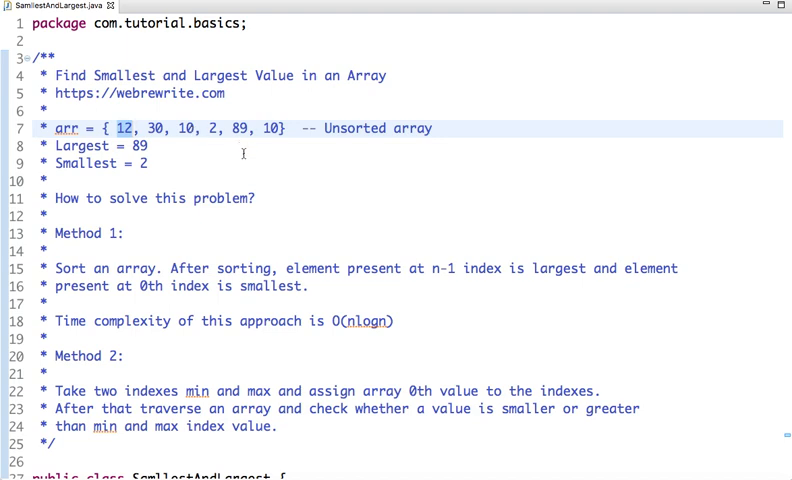
scroll("down", 3)
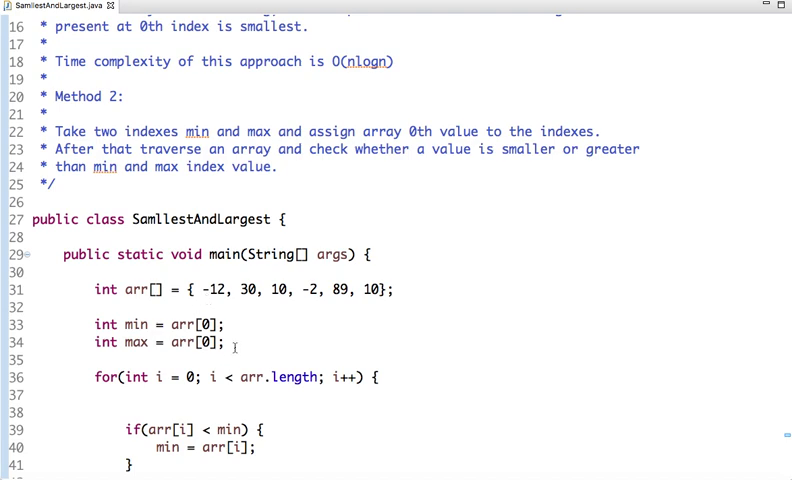
type("//")
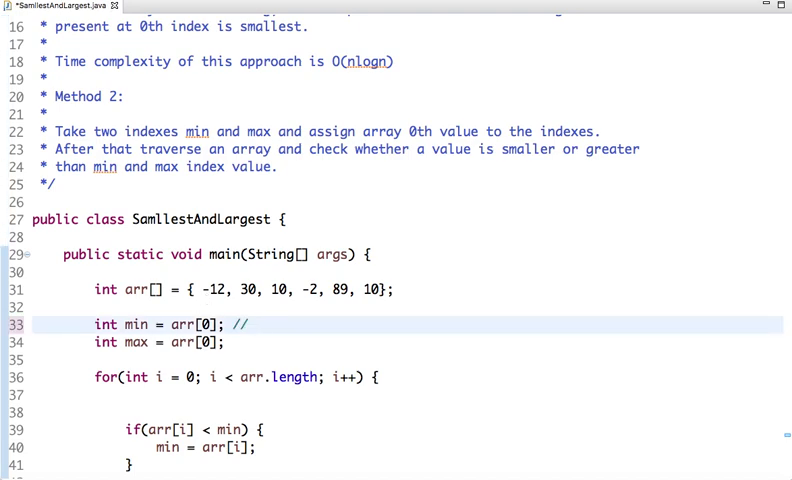
type("-12")
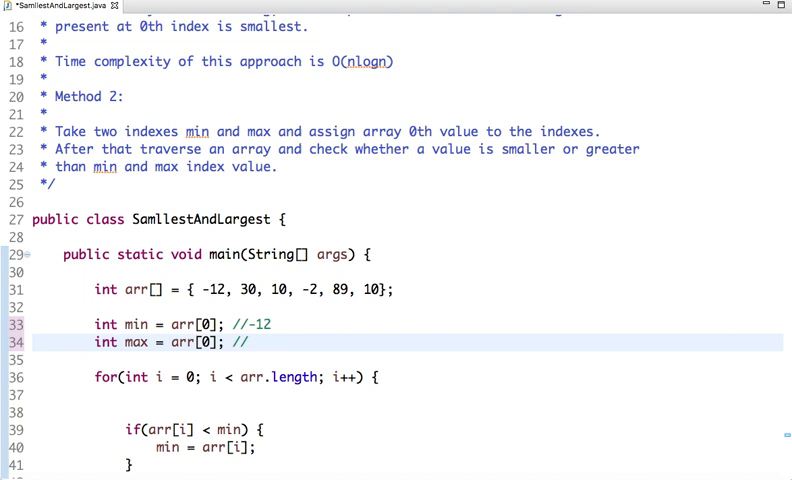
type("-12")
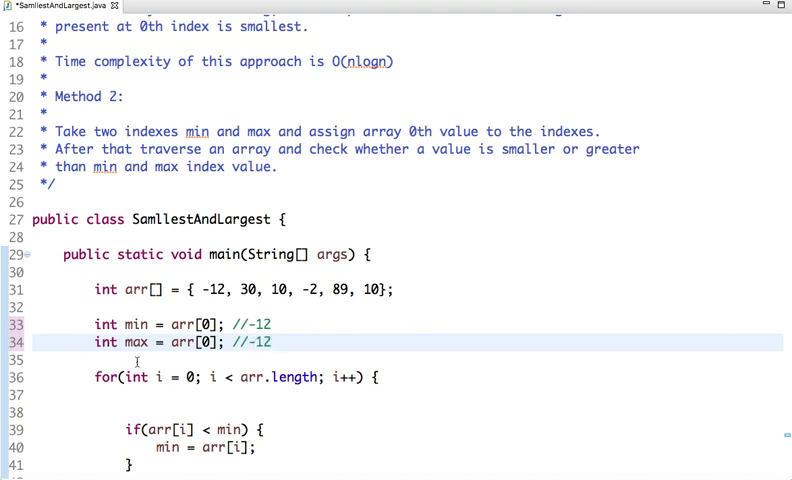
scroll("down", 3)
type("max = arr[i];")
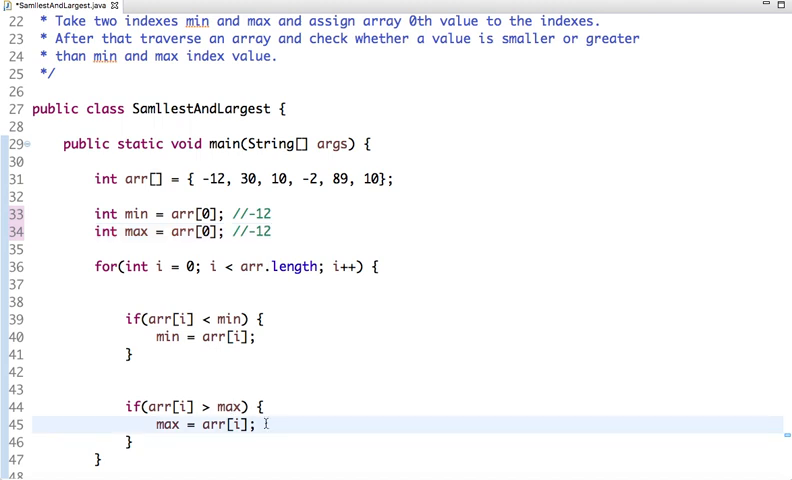
Add the trace comment //30 after max = arr[i]; inside the loop.
type("//")
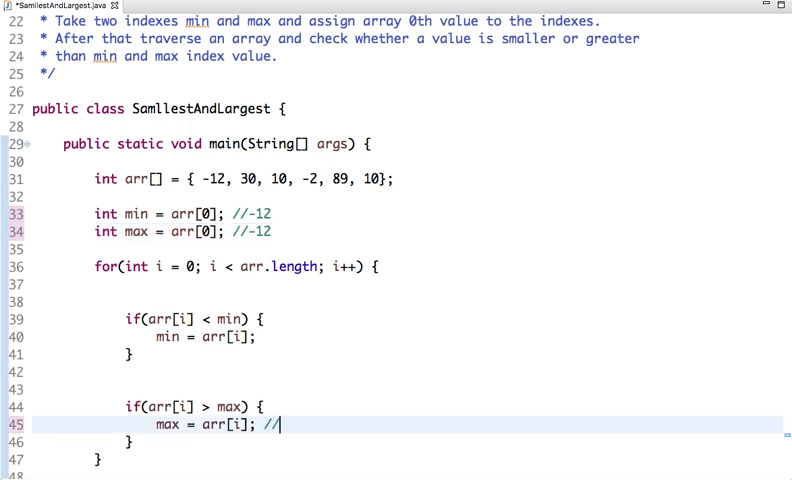
type("30")
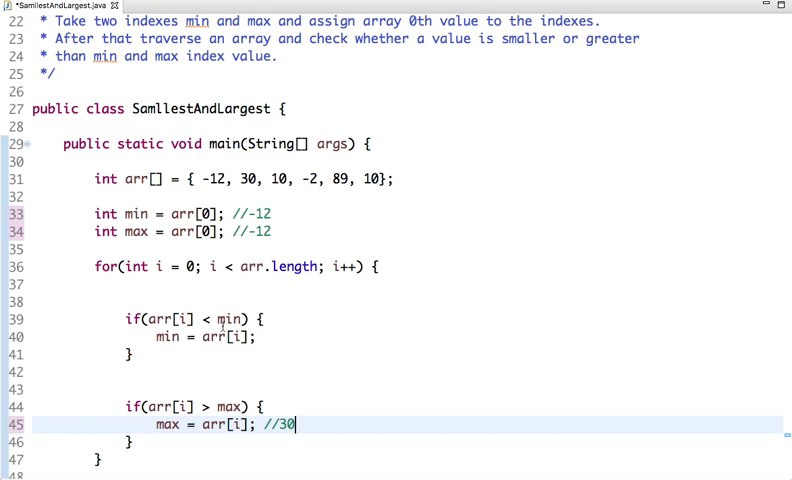
mouse_move(216, 390)
type("89")
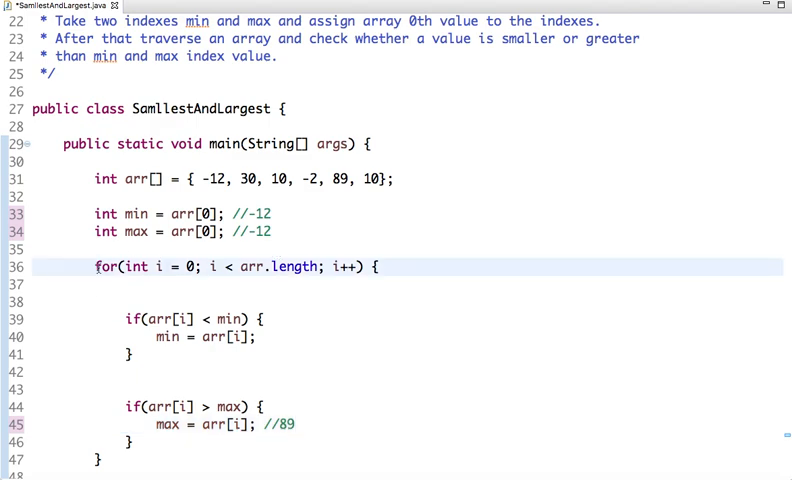
Select the whole for loop block and scroll to the print statement below it.
left_click_drag(95, 266, 100, 460)
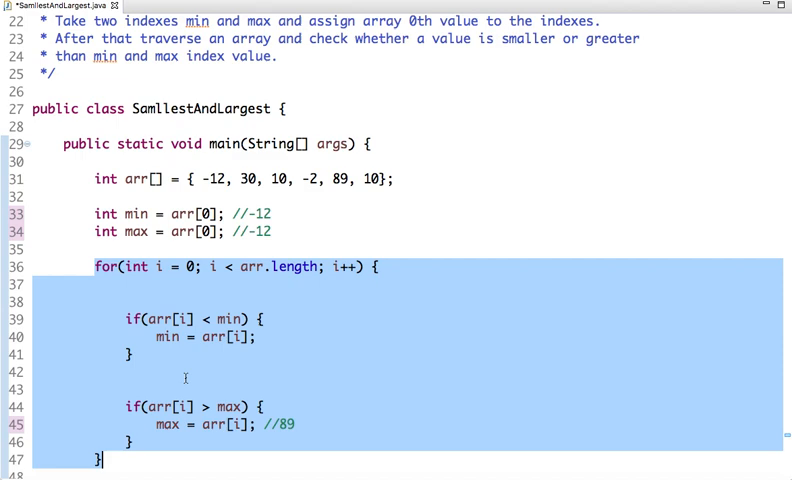
scroll("down", 3)
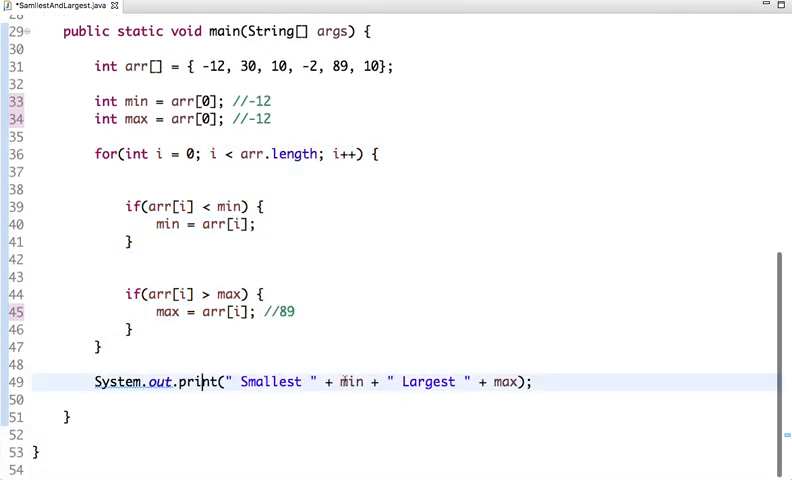
scroll("up", 3)
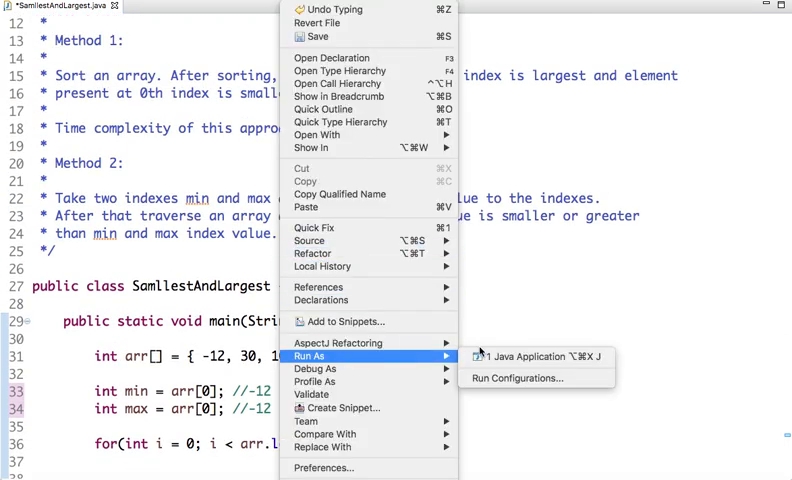
Run the class as a Java Application, saving the file when prompted.
left_click(521, 356)
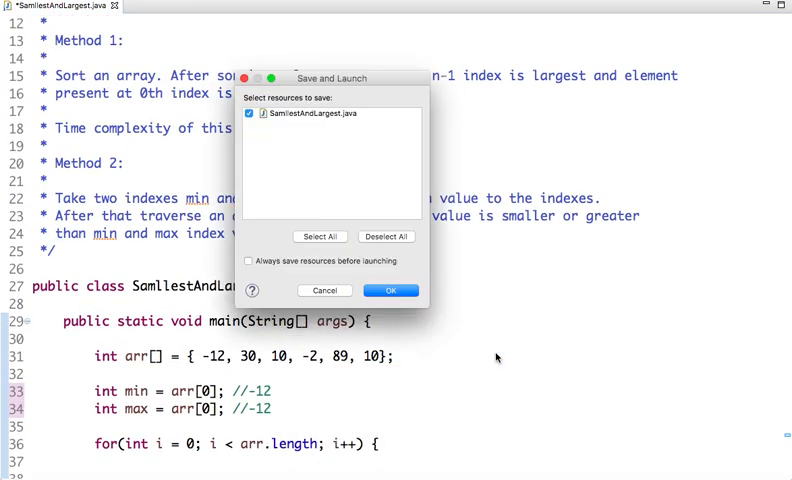
left_click(390, 290)
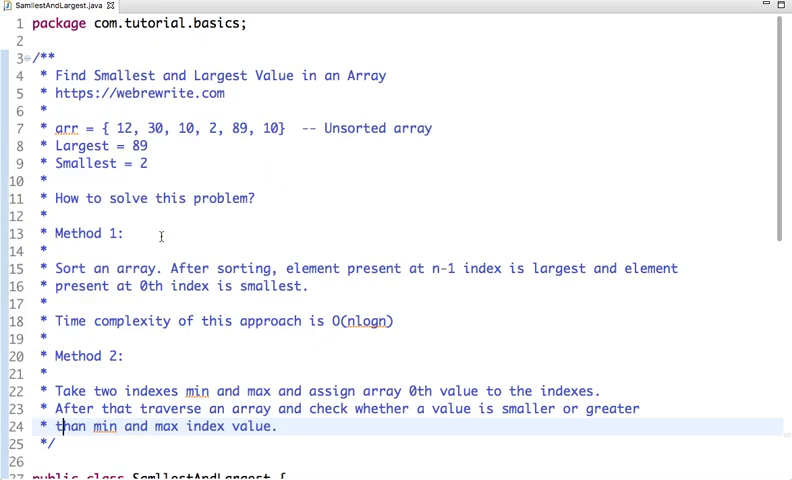
scroll("down", 3)
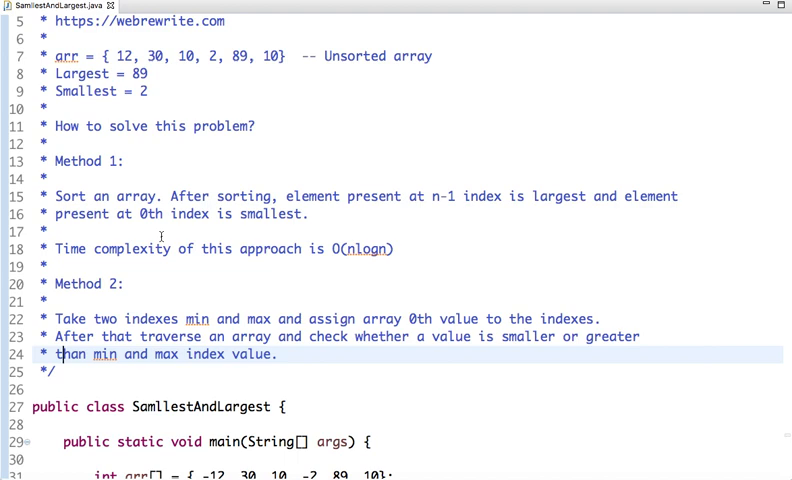